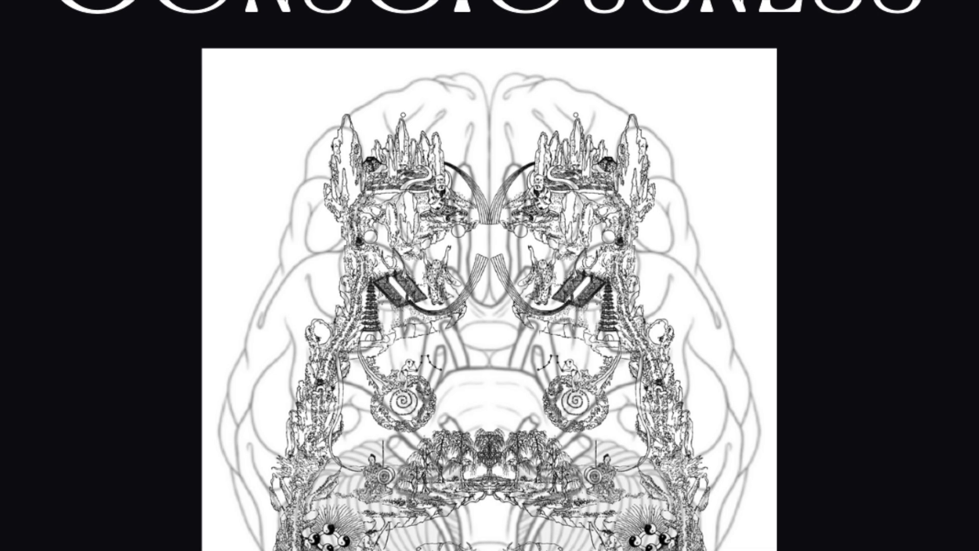
scroll("down", 3)
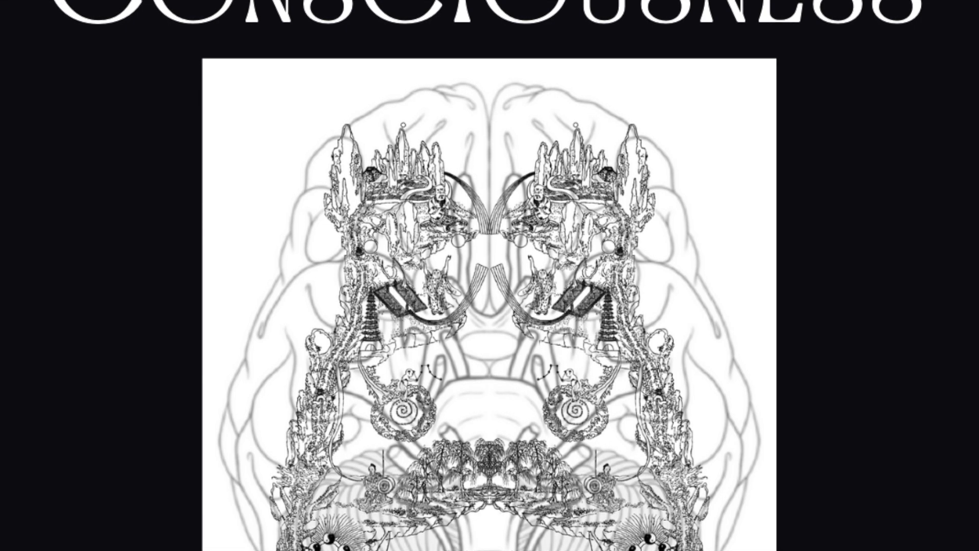
scroll("down", 3)
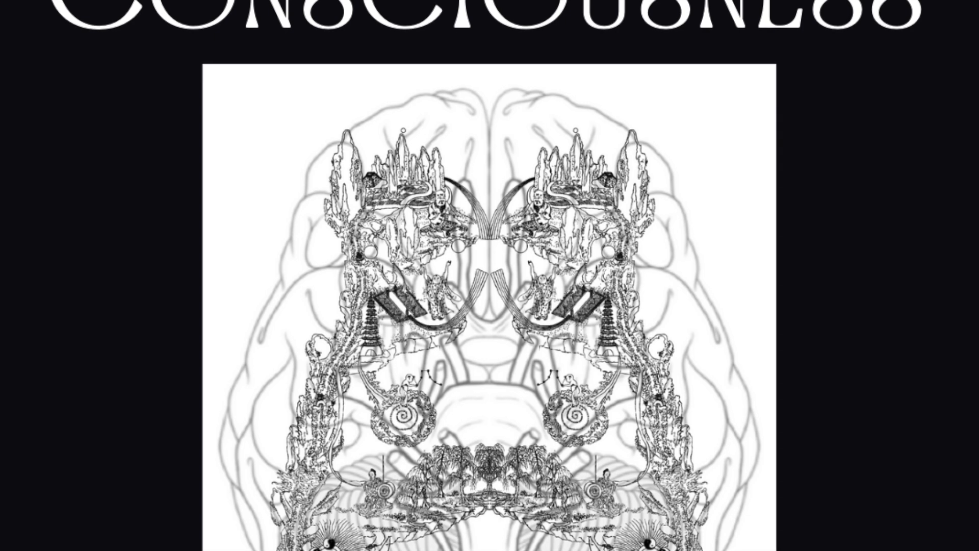
scroll("down", 3)
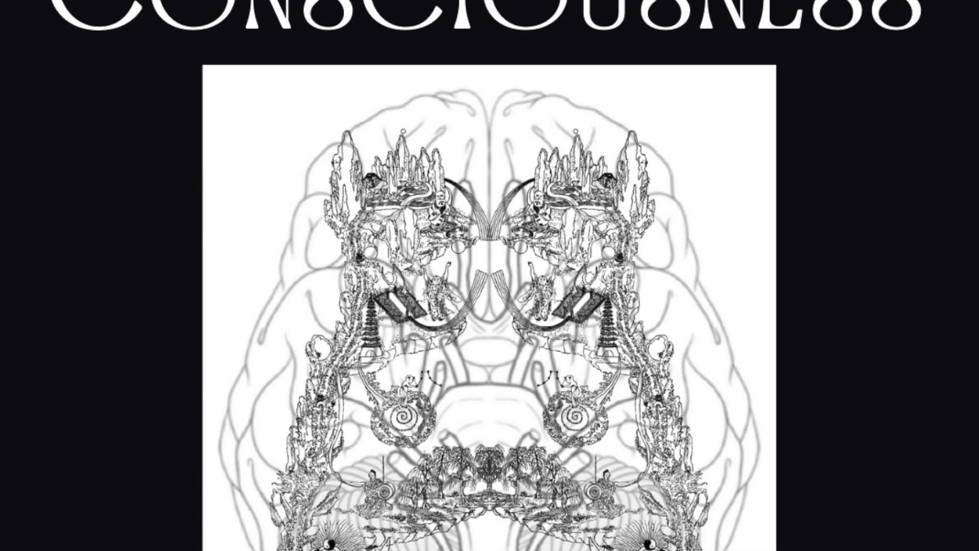